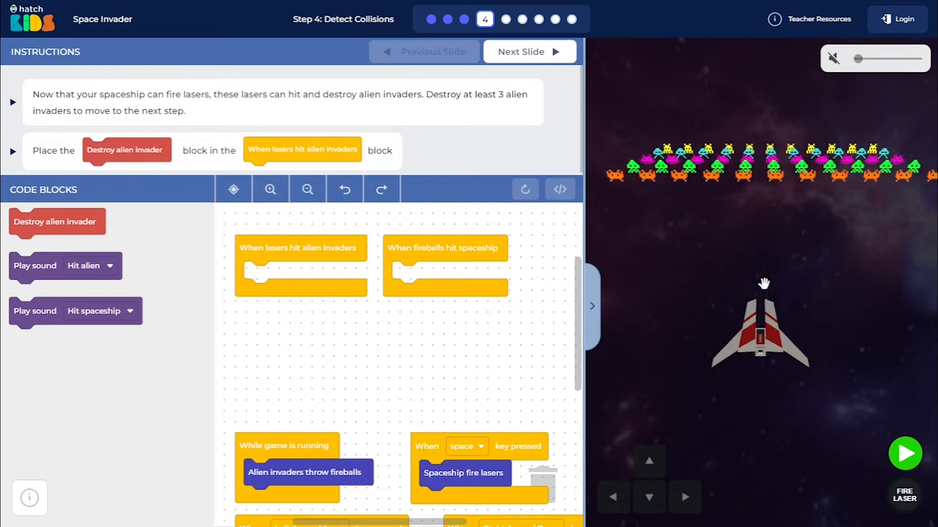
{"action": "mouse_move", "coordinate": [761, 248]}
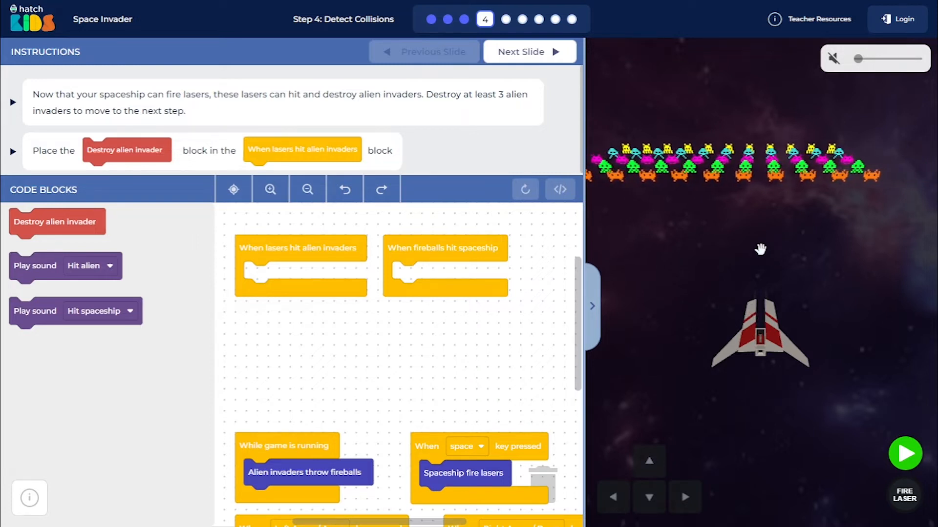
{"action": "mouse_move", "coordinate": [783, 262]}
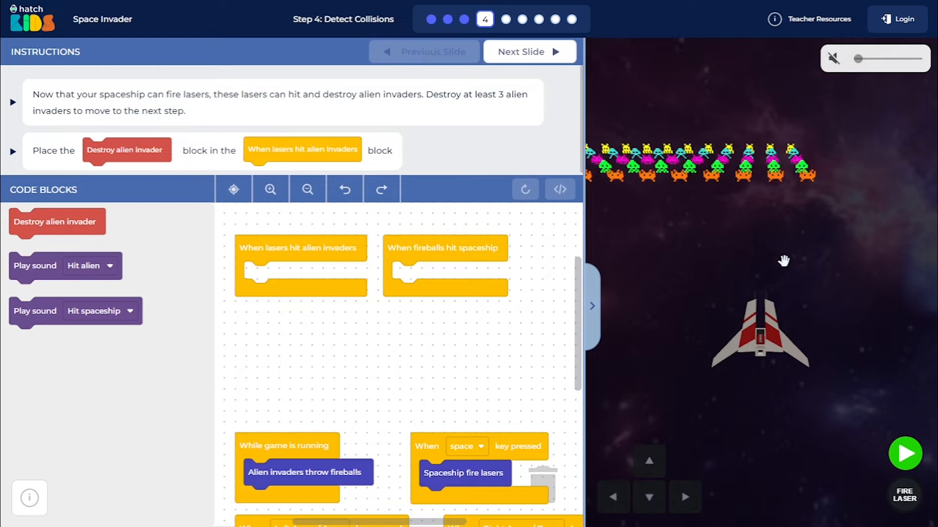
{"action": "mouse_move", "coordinate": [703, 183]}
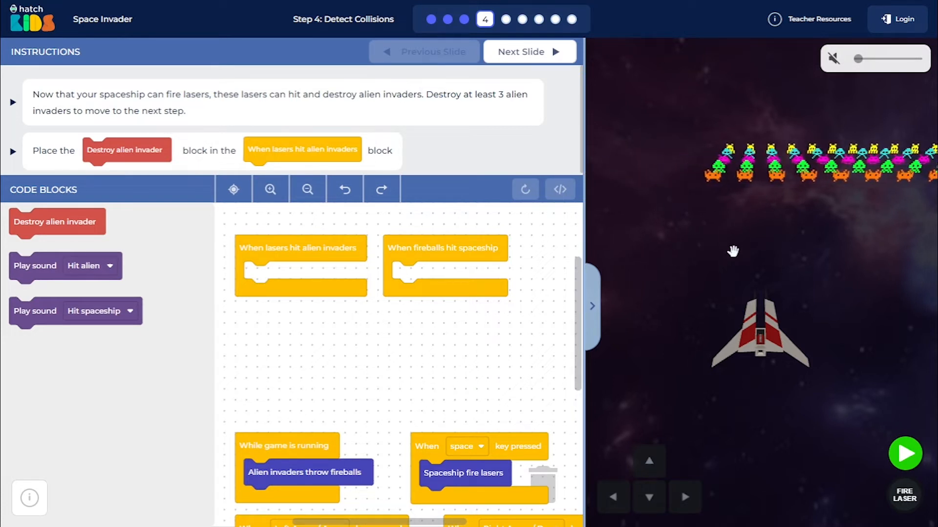
{"action": "mouse_move", "coordinate": [764, 305]}
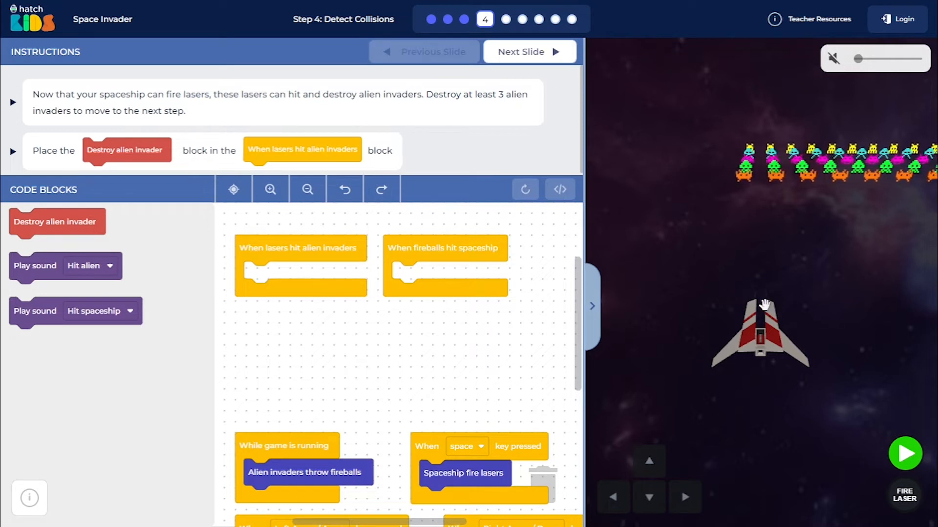
Step: Zoom the code workspace in twice so the collision event blocks appear larger
{"action": "left_click", "coordinate": [269, 189]}
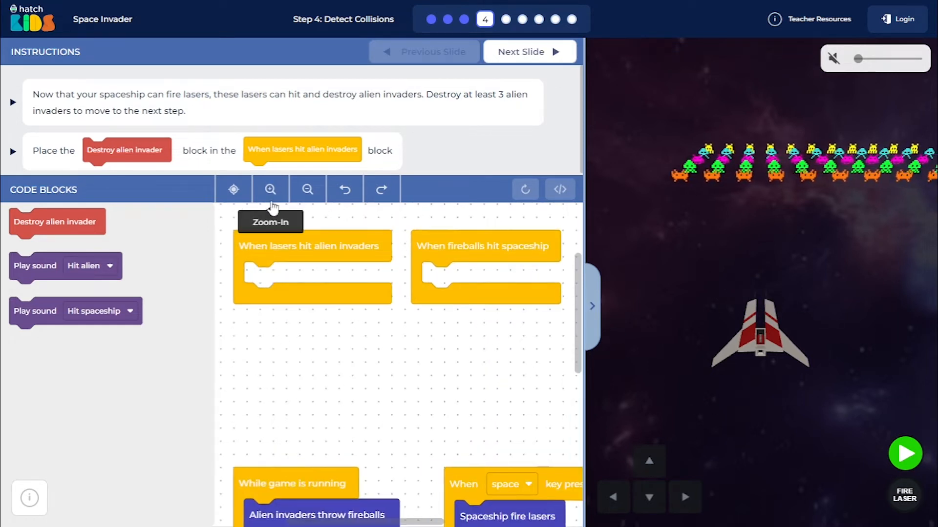
{"action": "left_click", "coordinate": [270, 190]}
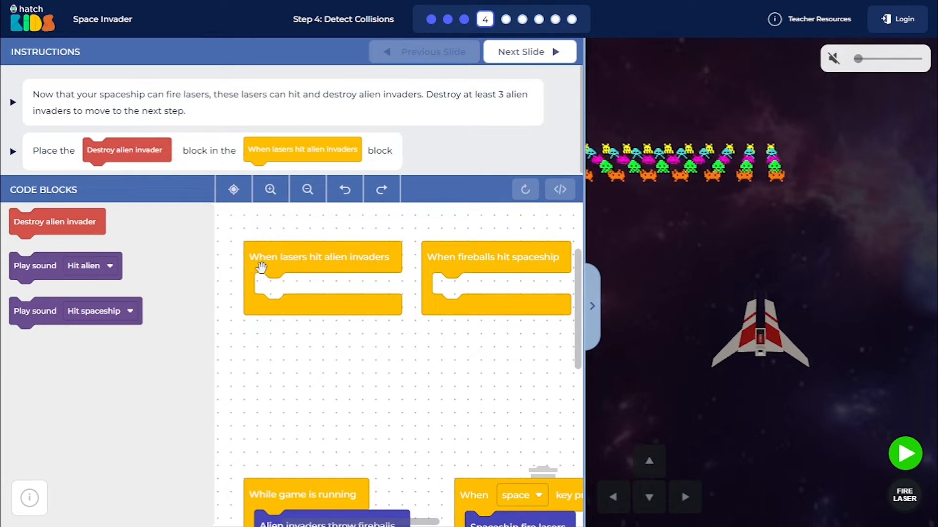
{"action": "mouse_move", "coordinate": [722, 211]}
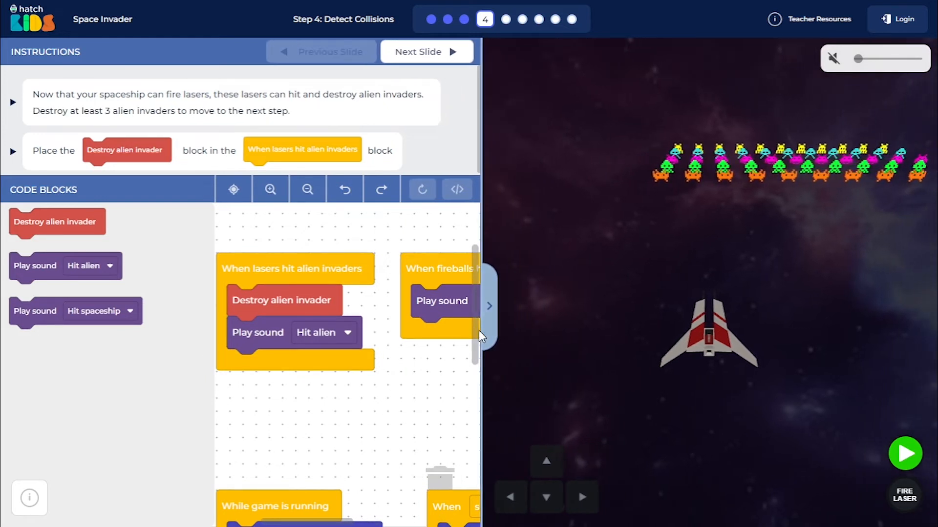
{"action": "left_click", "coordinate": [905, 453]}
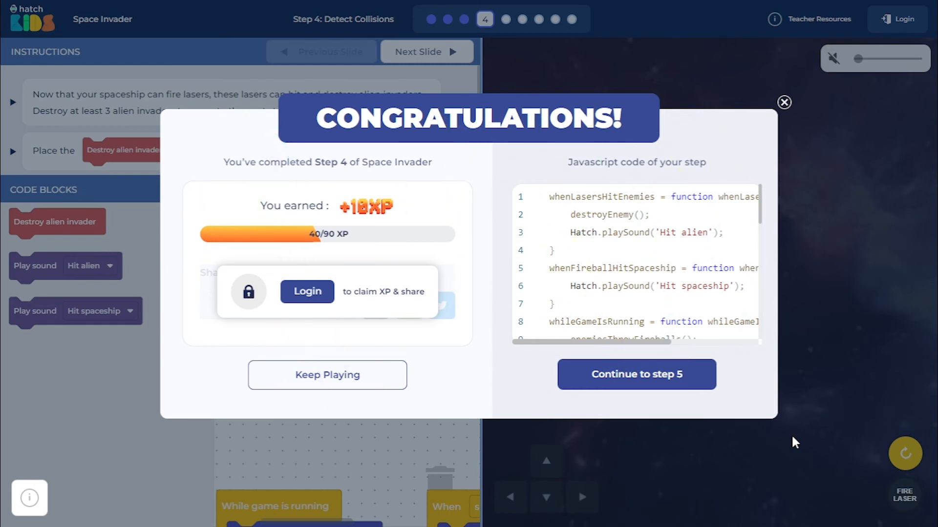
{"action": "mouse_move", "coordinate": [390, 232]}
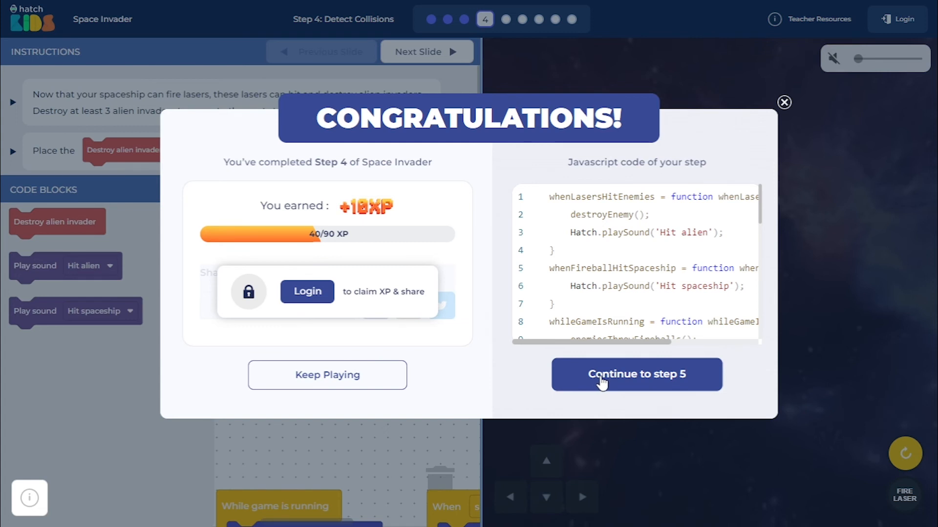
{"action": "mouse_move", "coordinate": [393, 375]}
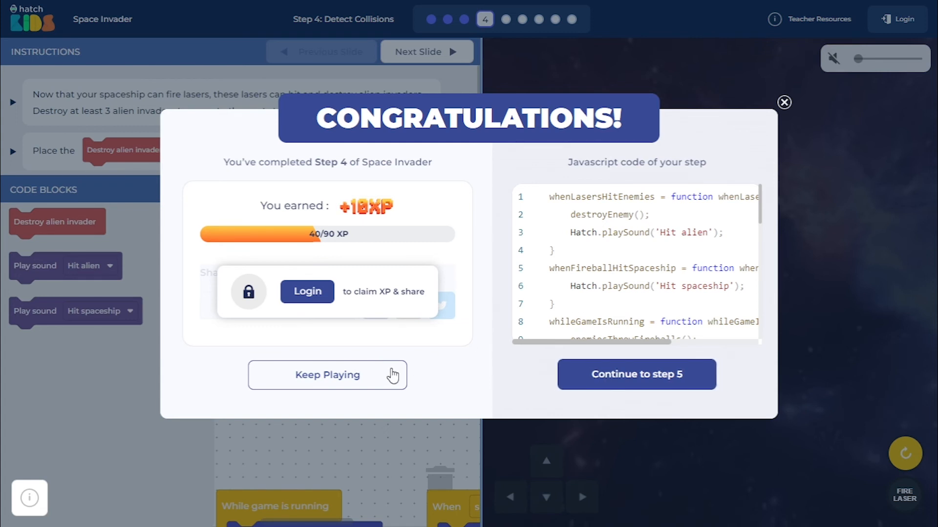
{"action": "mouse_move", "coordinate": [327, 379]}
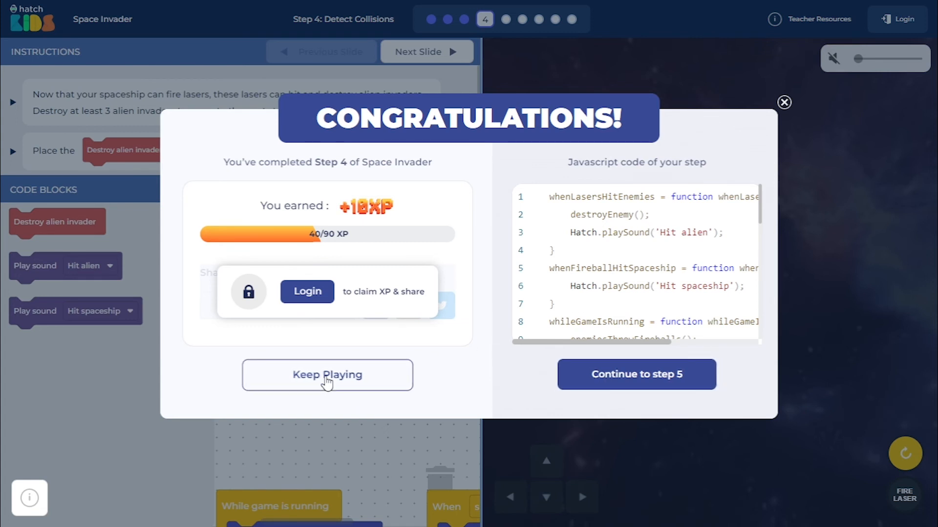
{"action": "mouse_move", "coordinate": [779, 419]}
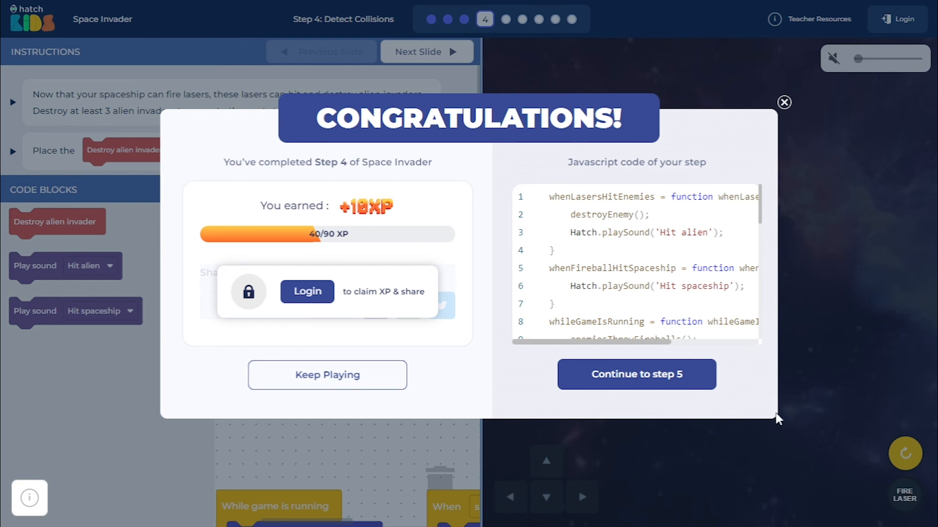
{"action": "mouse_move", "coordinate": [636, 388]}
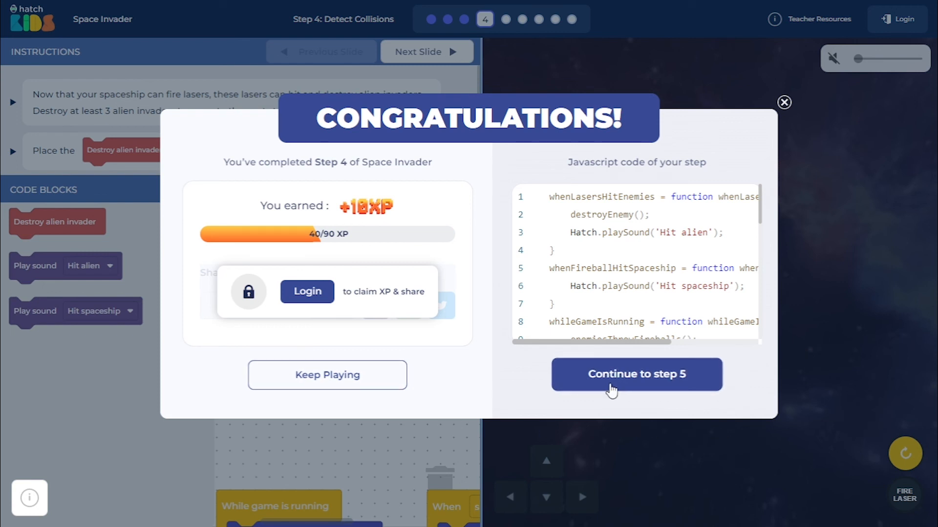